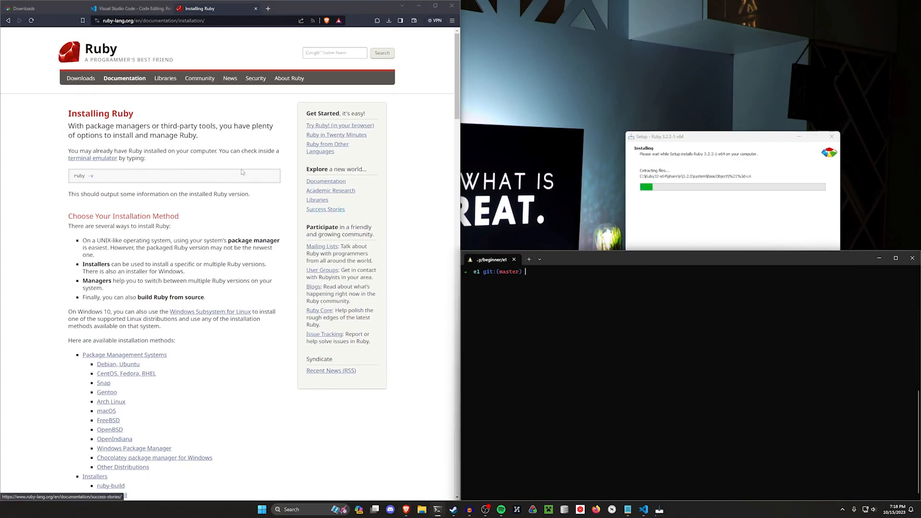
- Scroll through 'Choose Your Installation Method' and the list of Ruby installers
scroll(down, 3)
text(command)
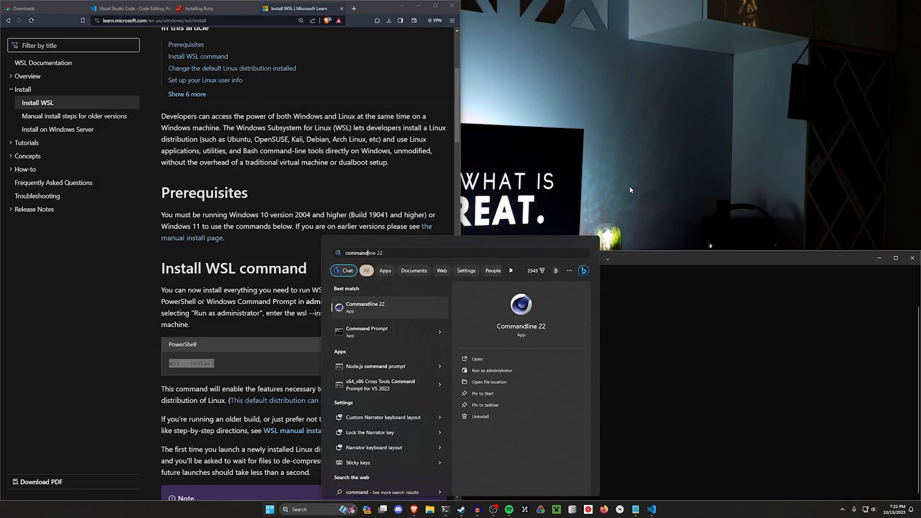
- Launch a fresh Command Prompt window from the Start menu search for 'command'
click(365, 307)
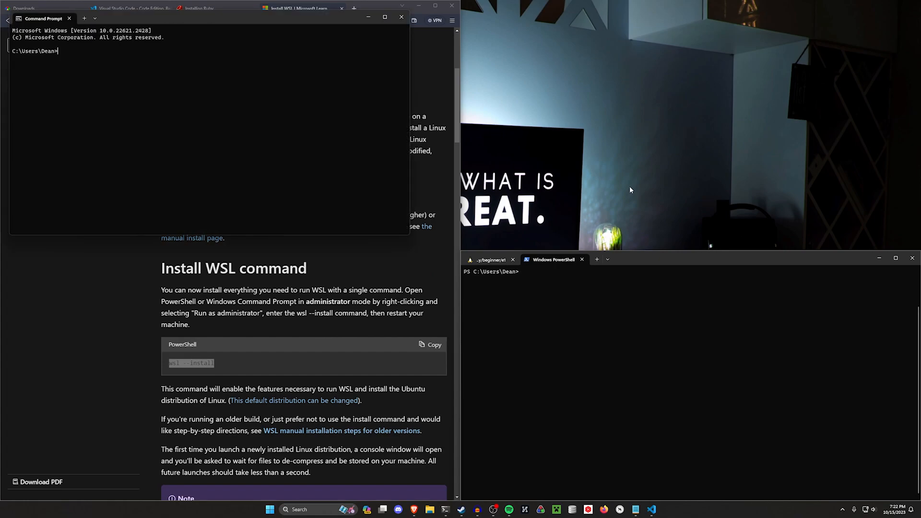